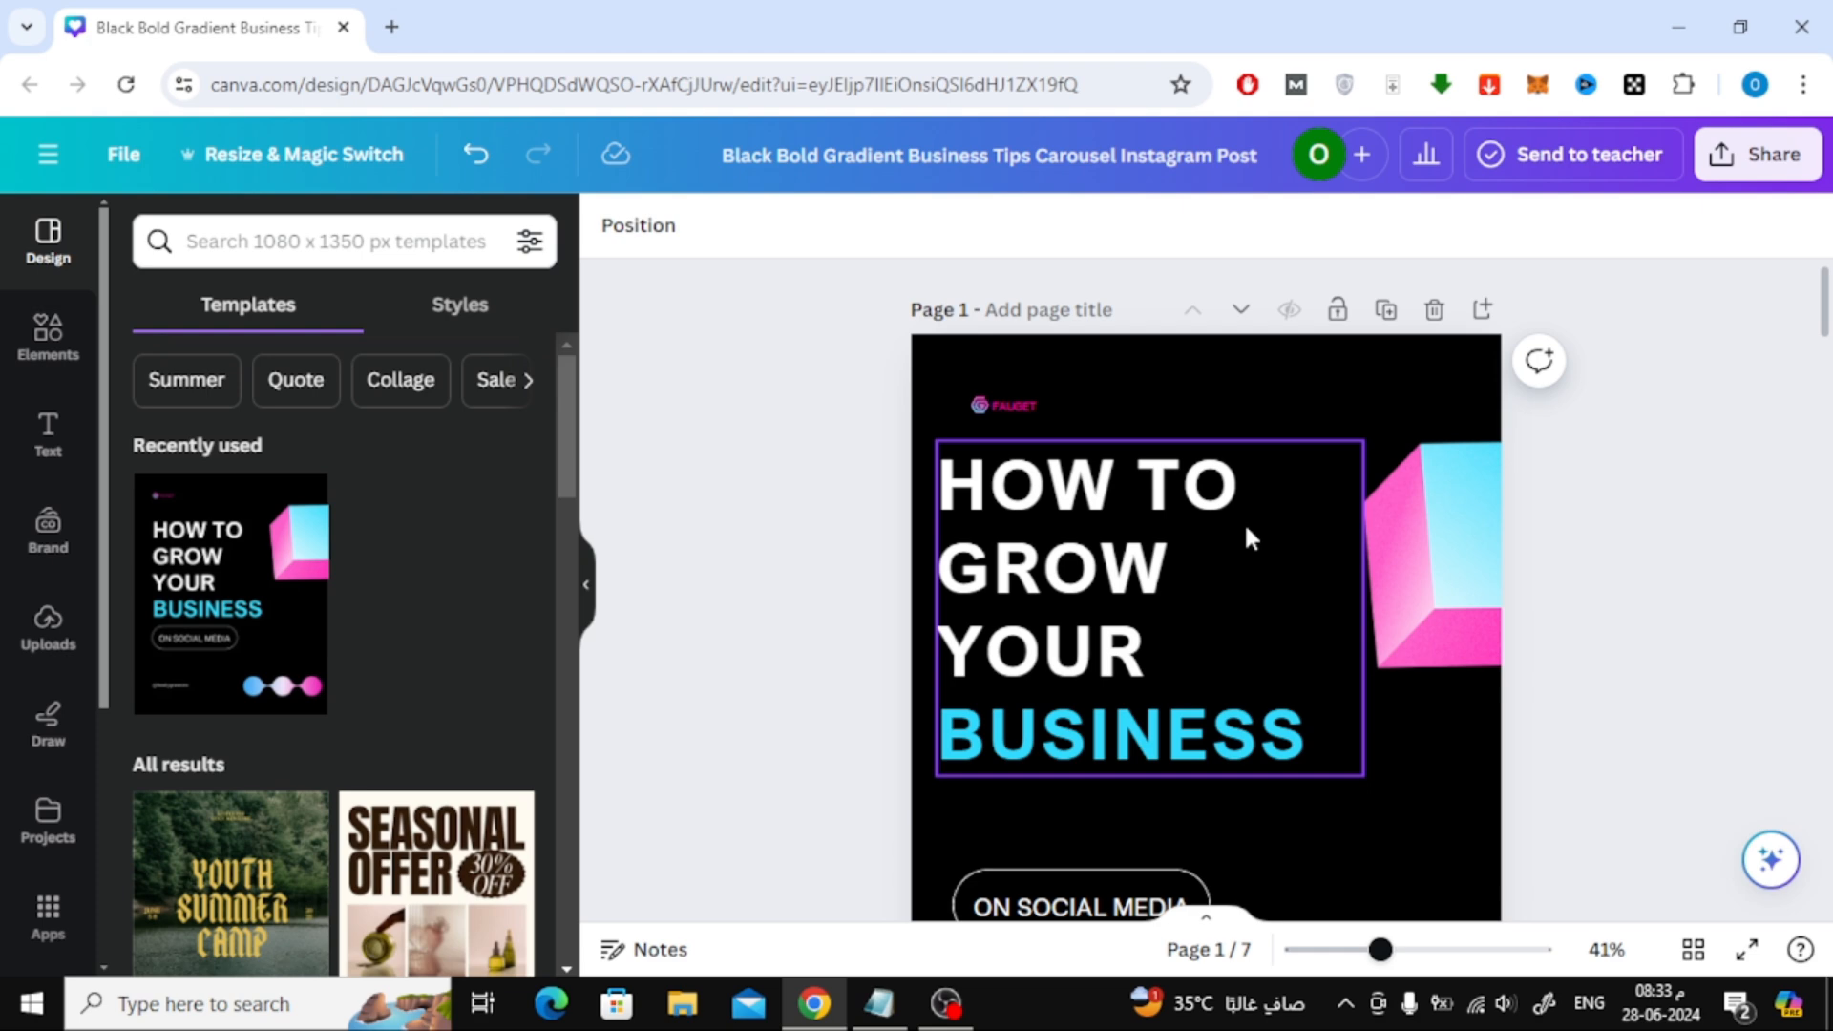
pyautogui.moveTo(1213, 541)
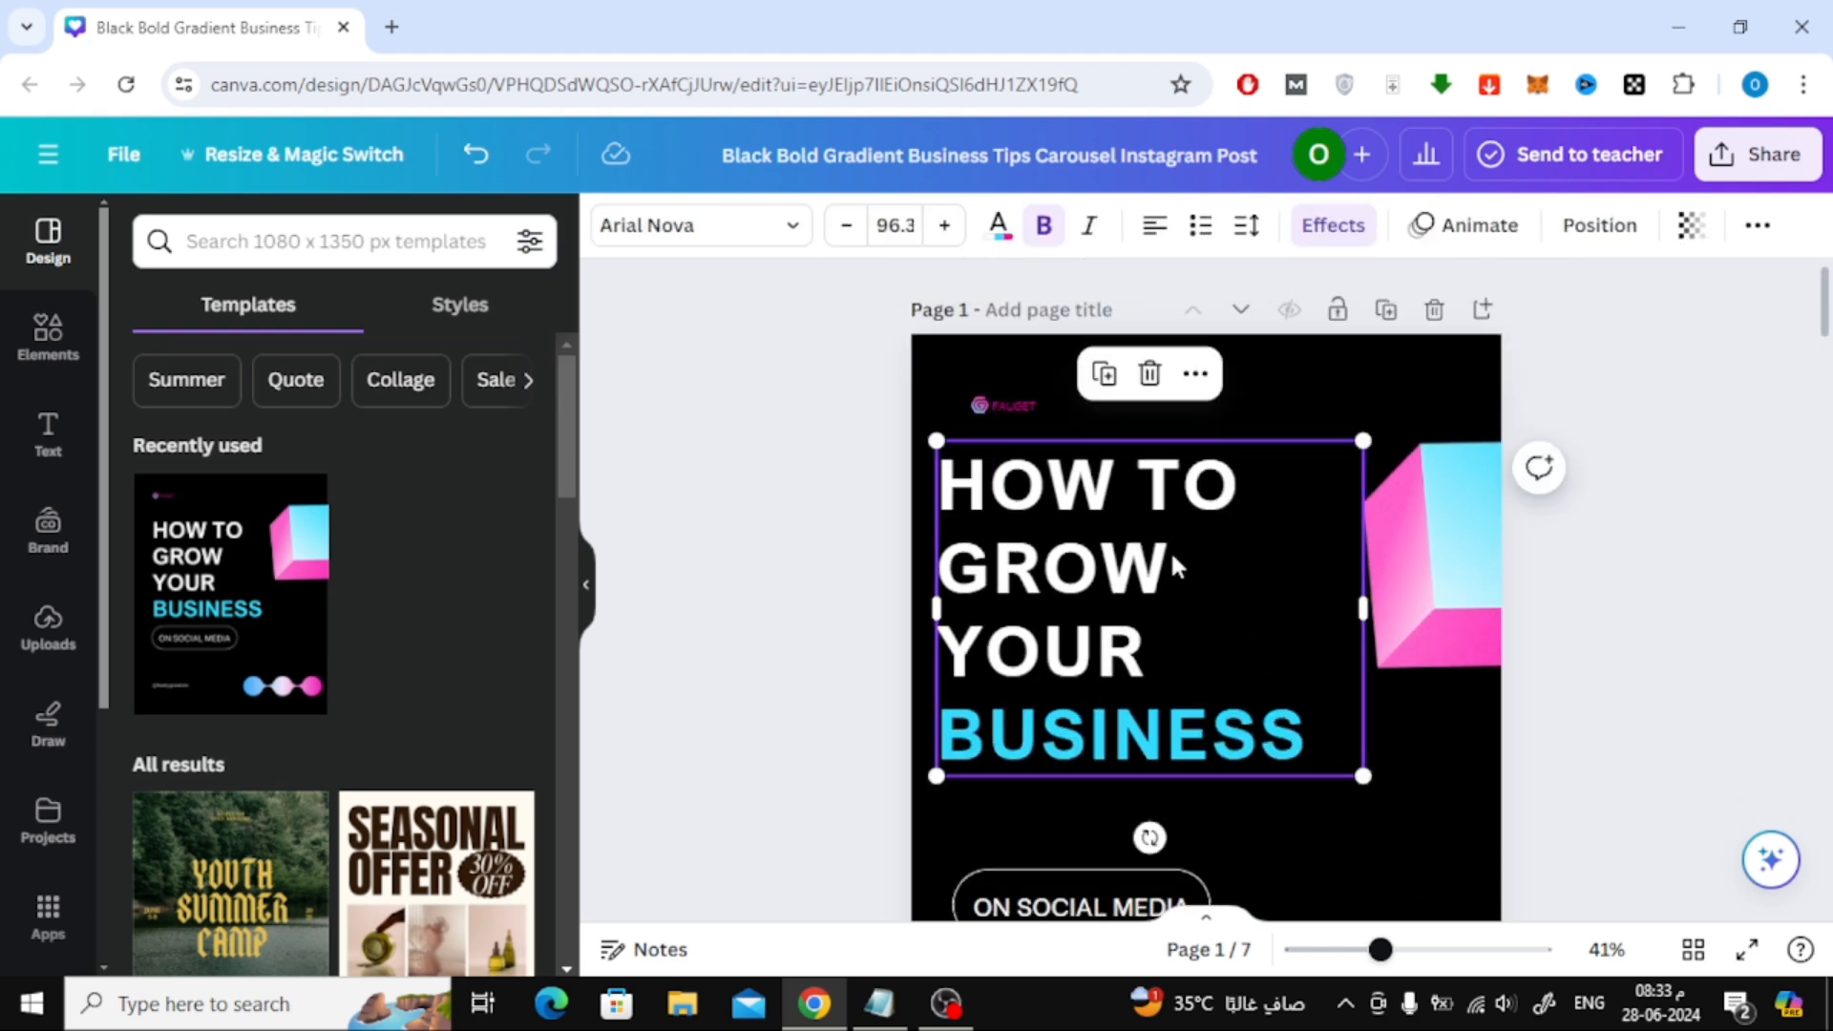
pyautogui.moveTo(1237, 530)
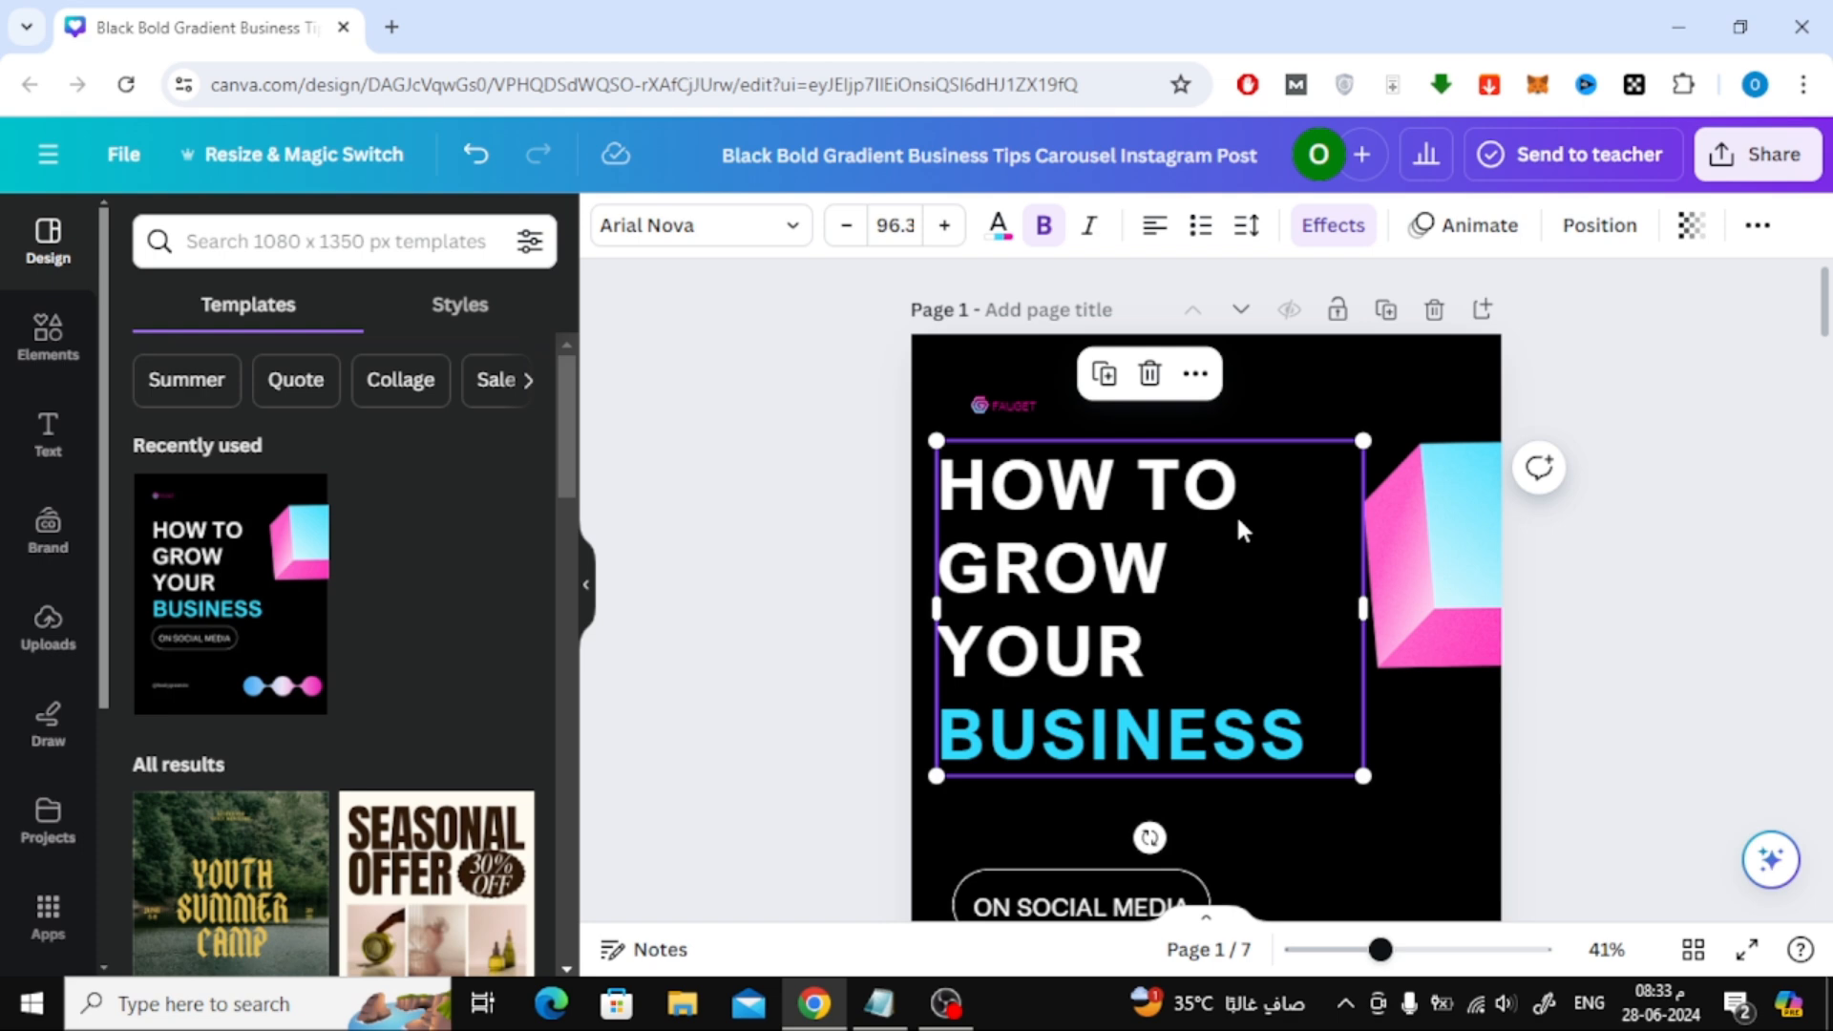
pyautogui.moveTo(1262, 281)
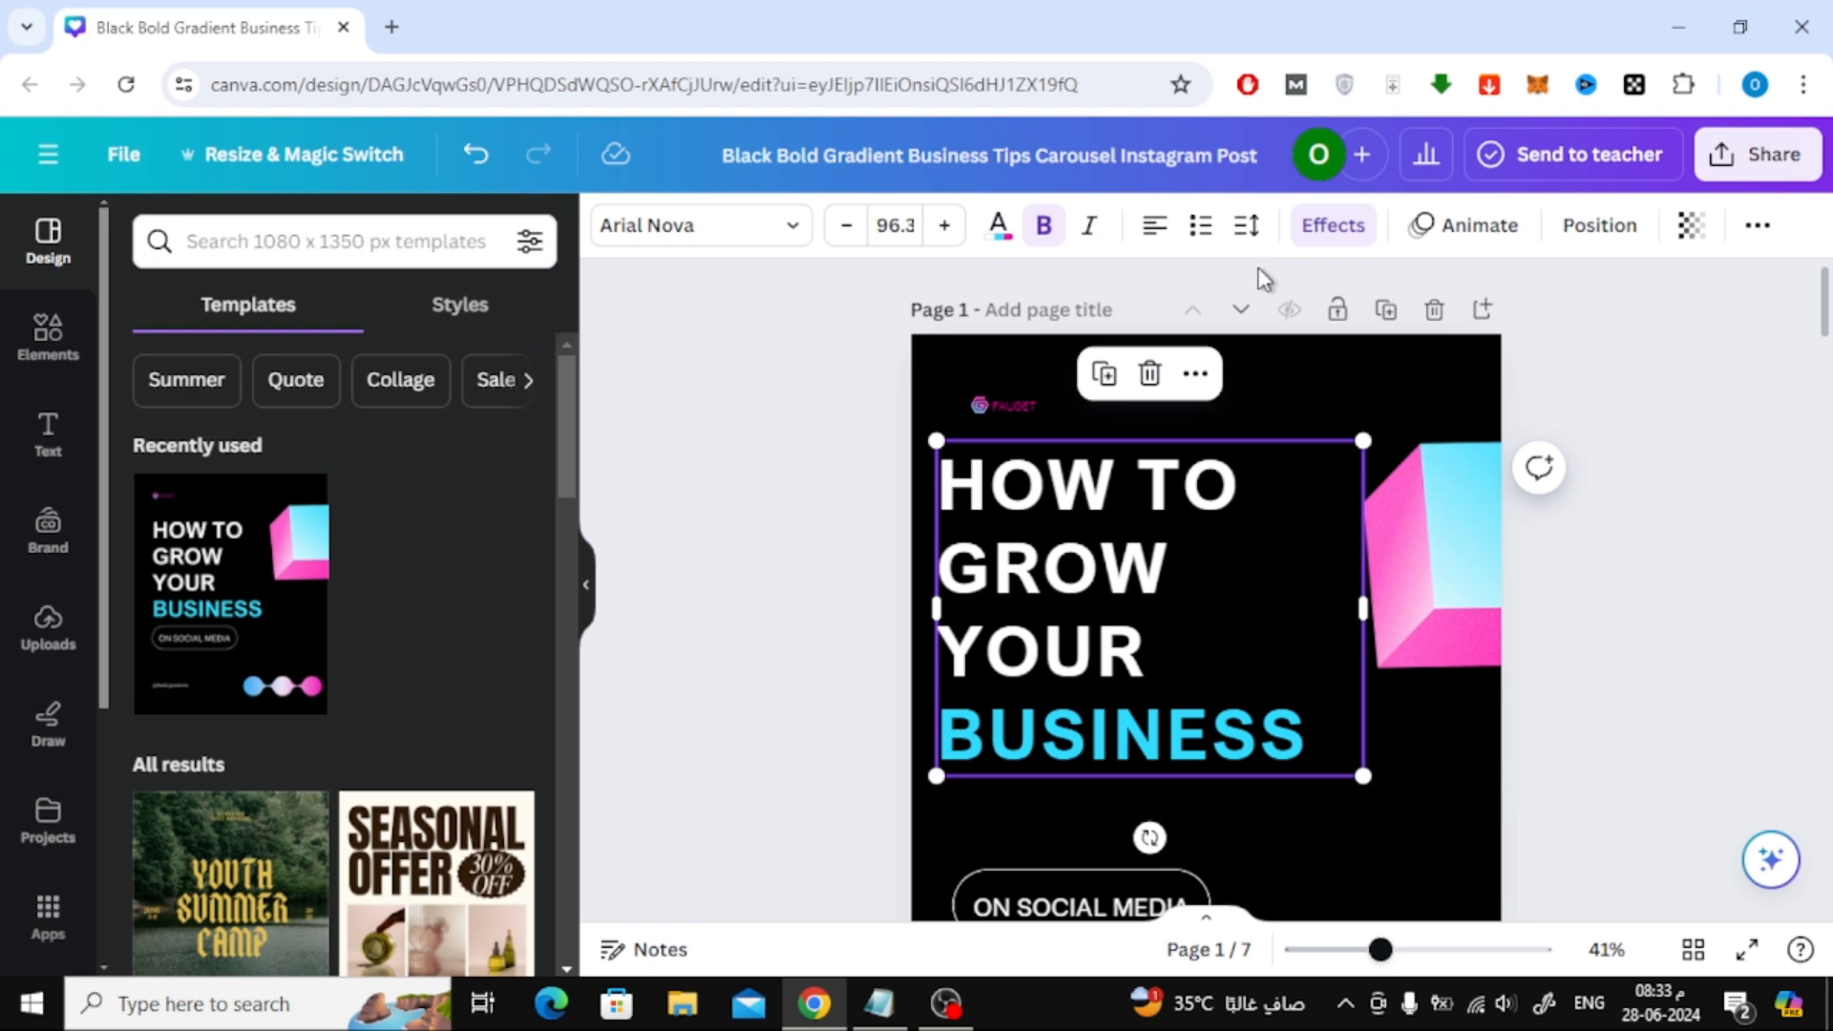
pyautogui.moveTo(1244, 226)
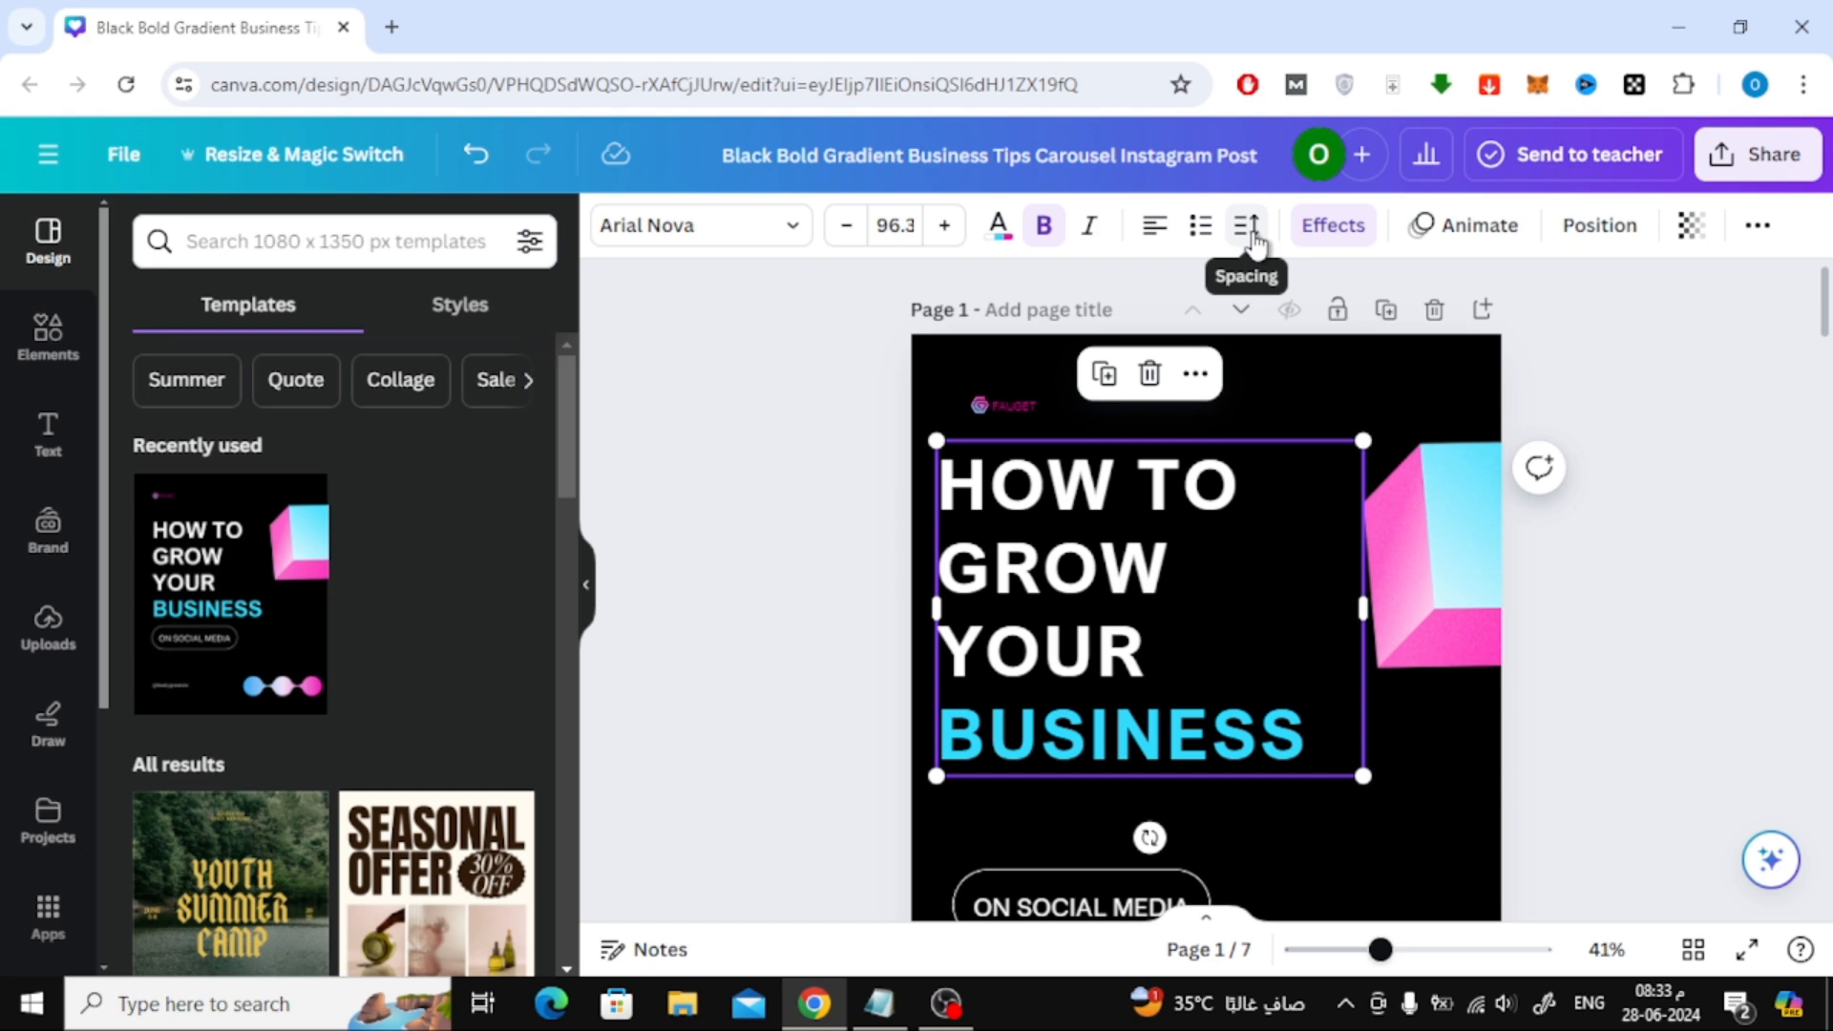
# Open the Spacing panel and raise the title's letter spacing to 110
pyautogui.click(1244, 224)
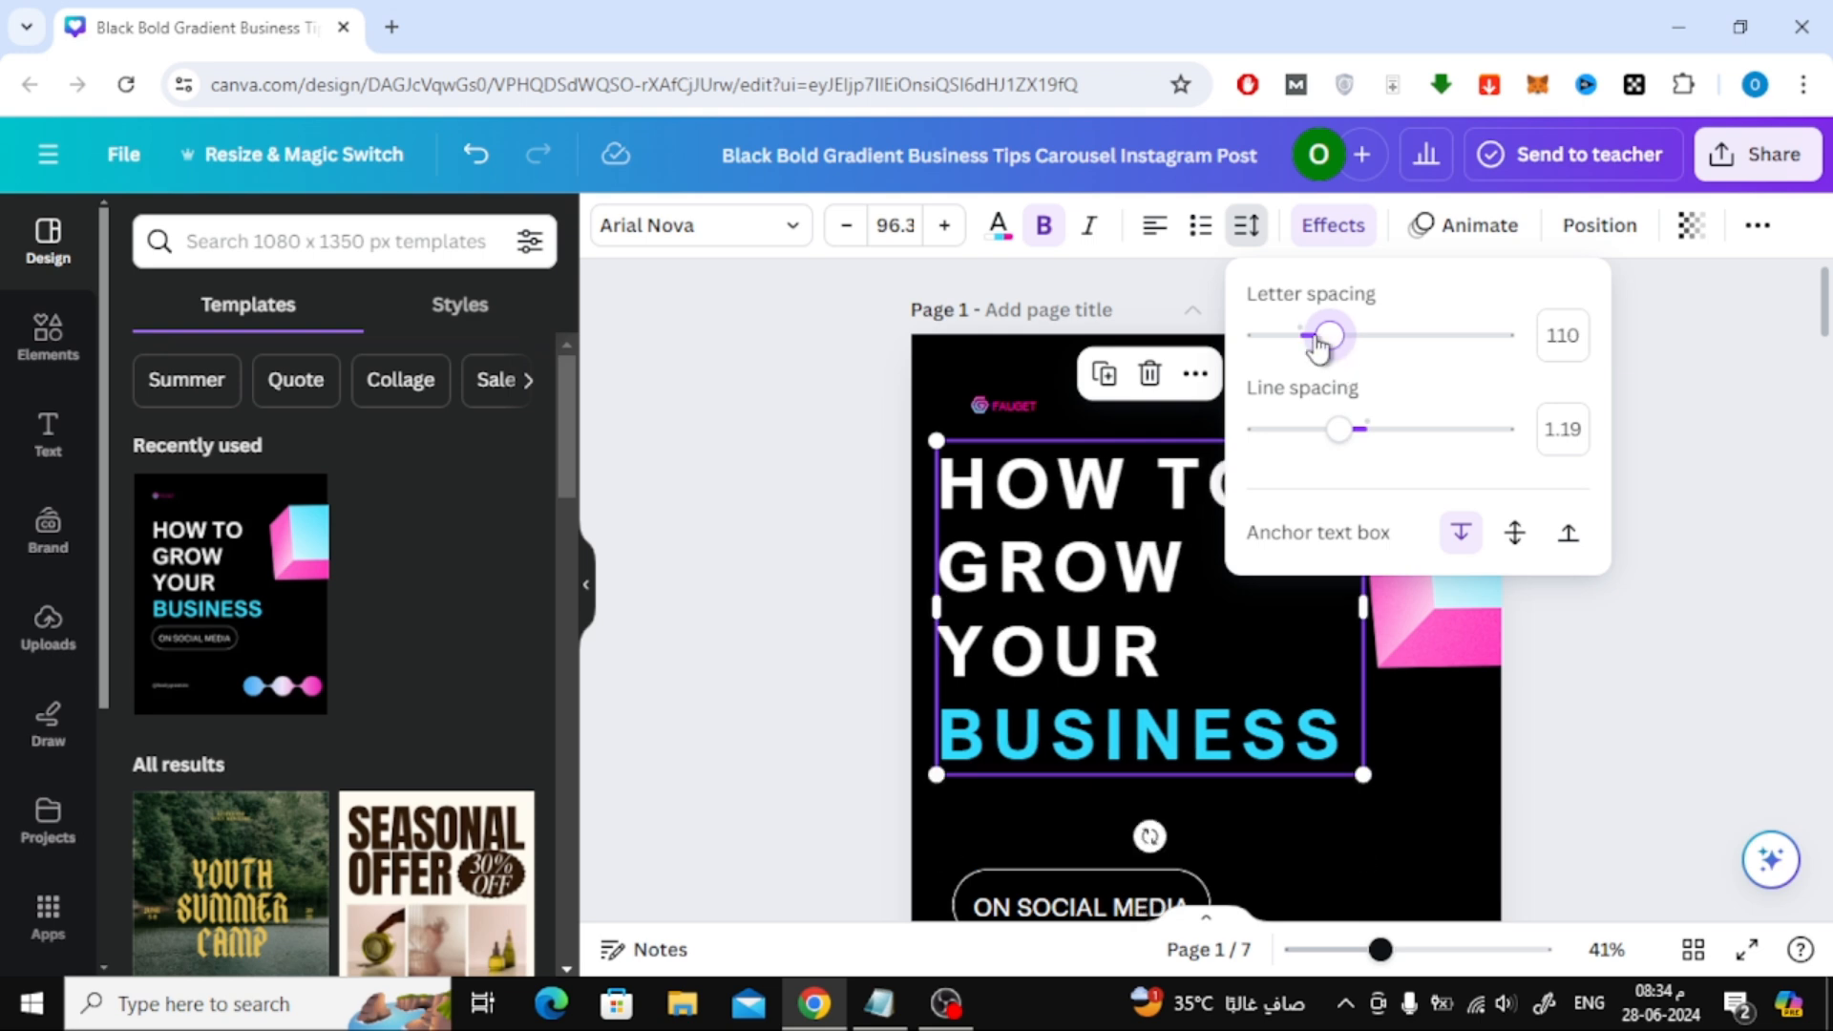
pyautogui.moveTo(1342, 429)
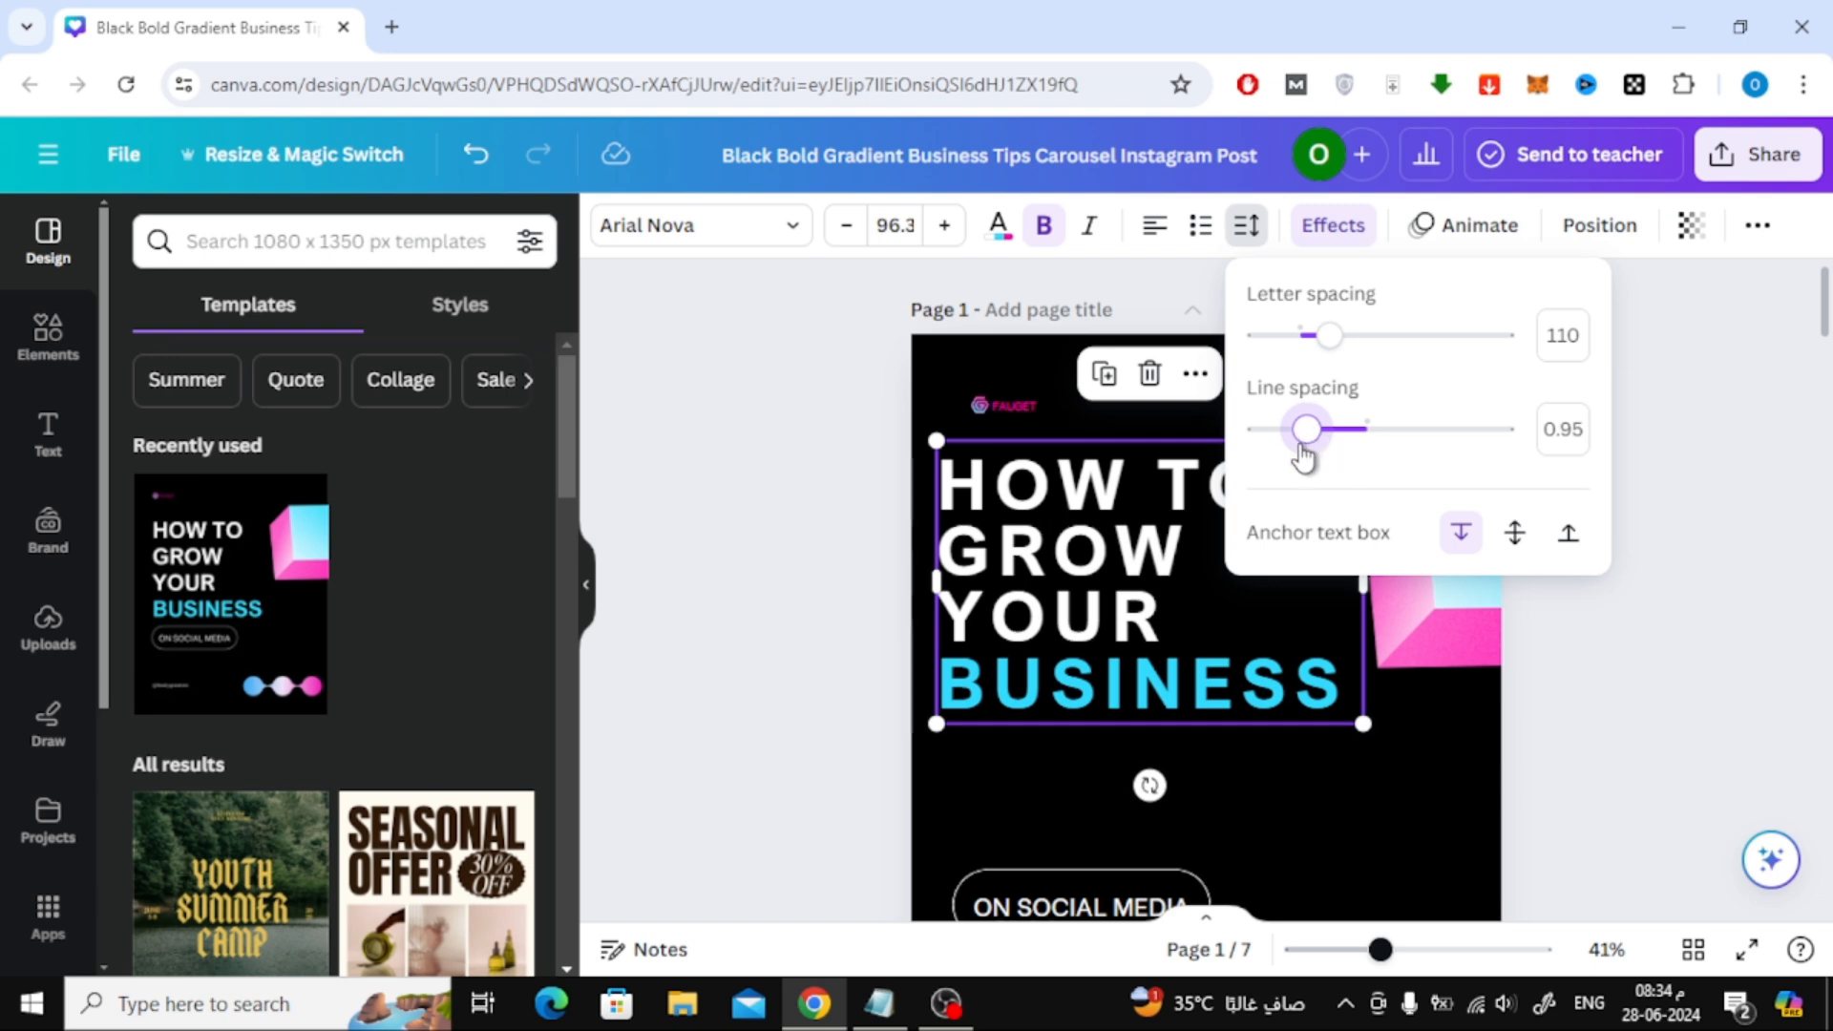
# Reduce the headline's line spacing to 0.95 and close the Spacing panel
pyautogui.click(1665, 468)
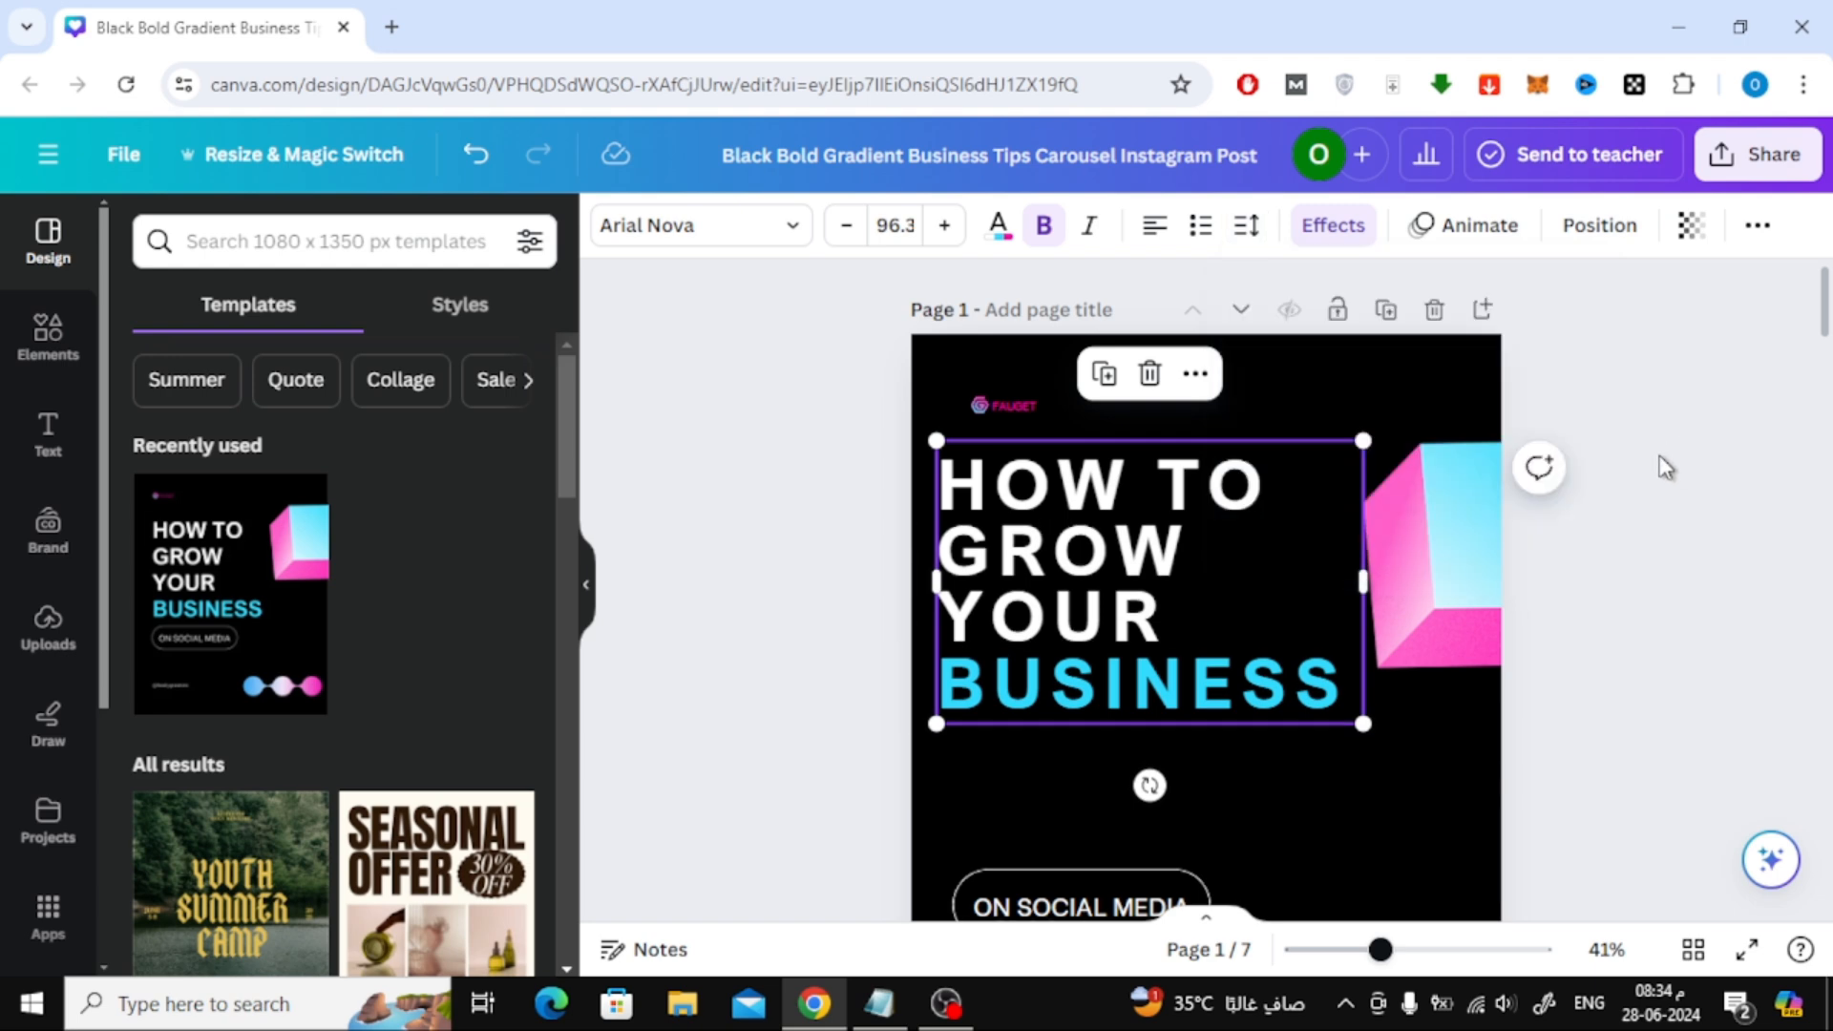
pyautogui.moveTo(1308, 539)
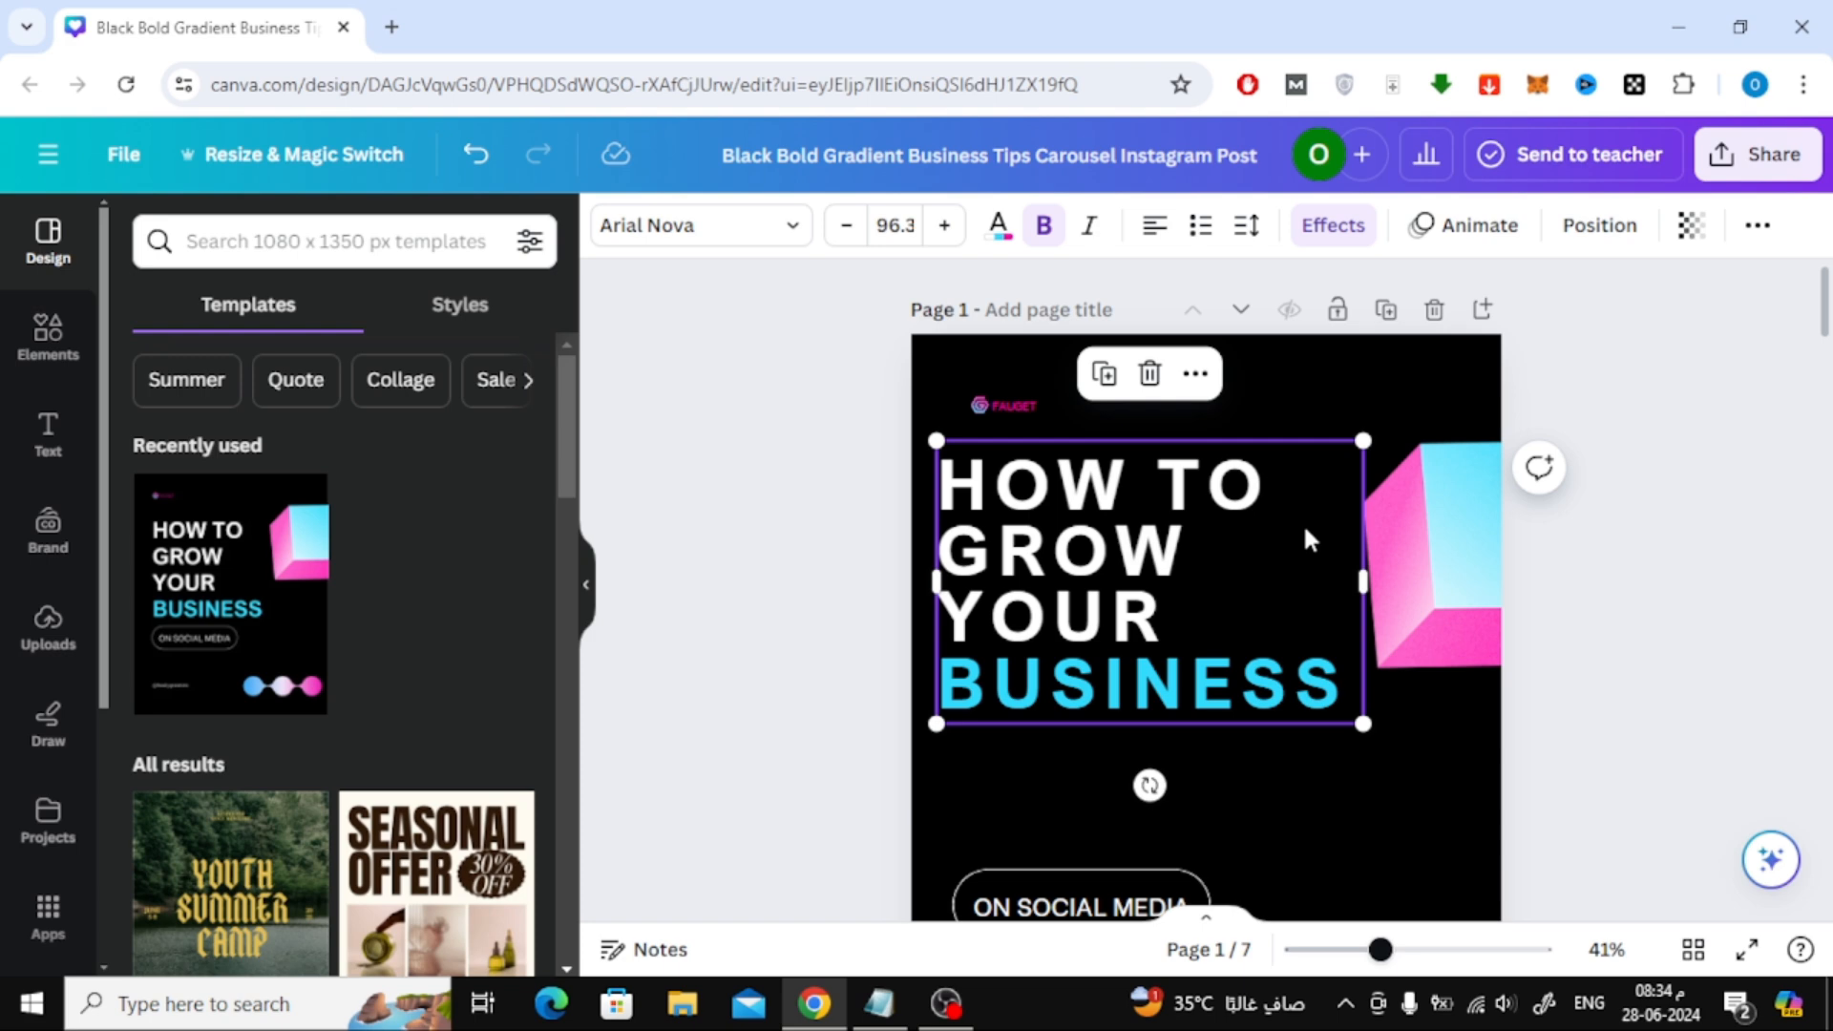